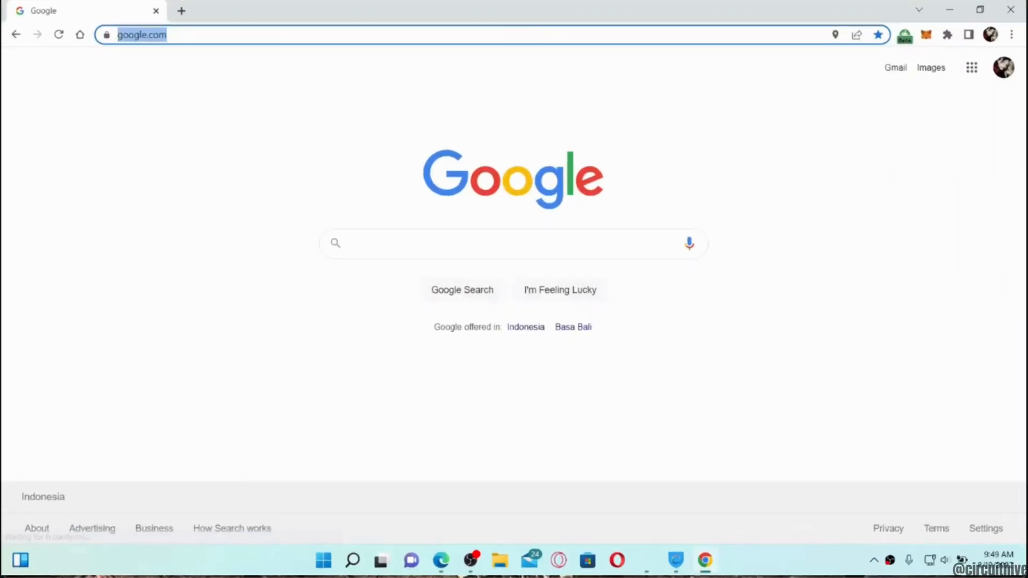
{"action": "type", "text": "www.doordash.com"}
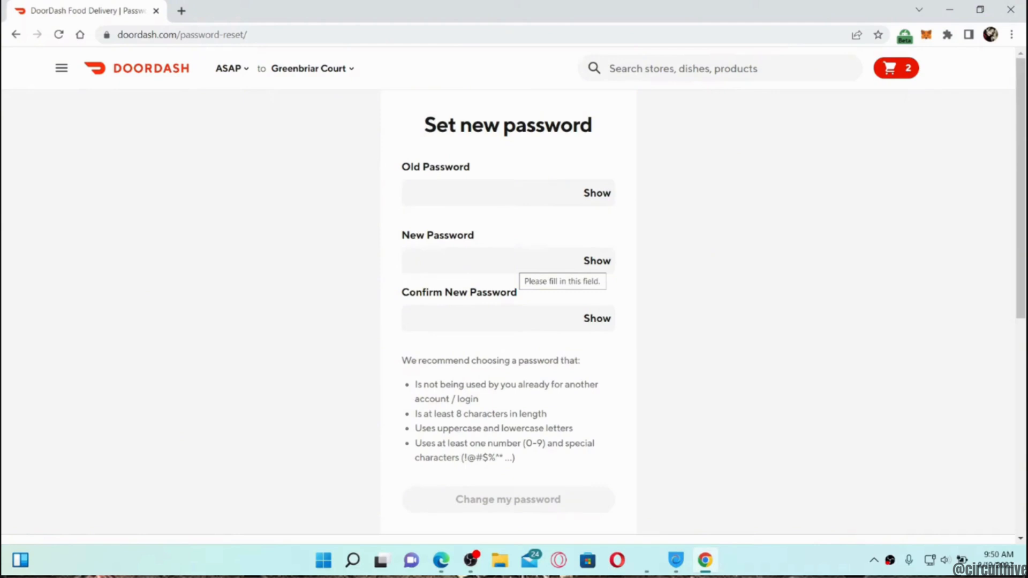
{"action": "type", "text": "•••"}
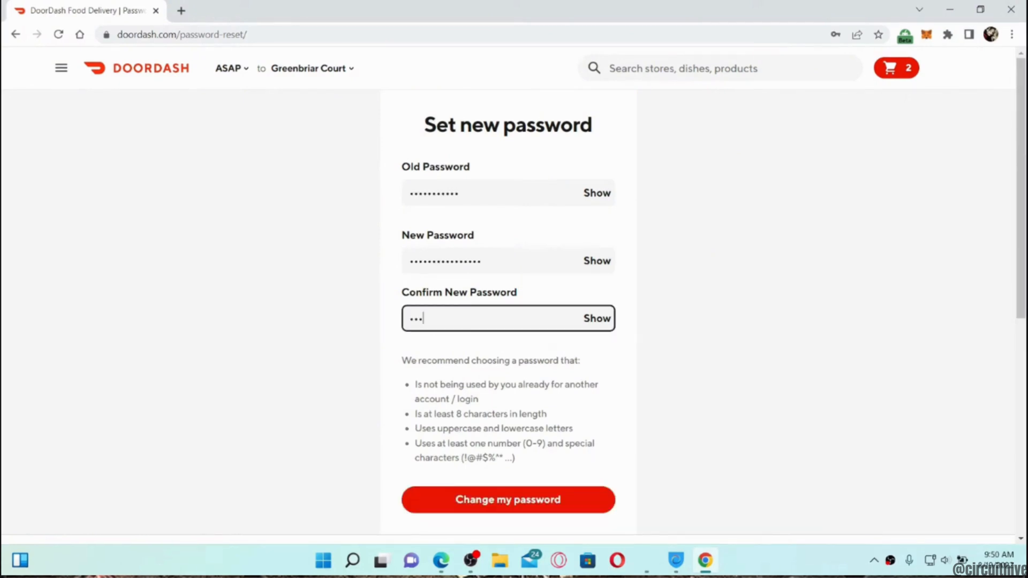